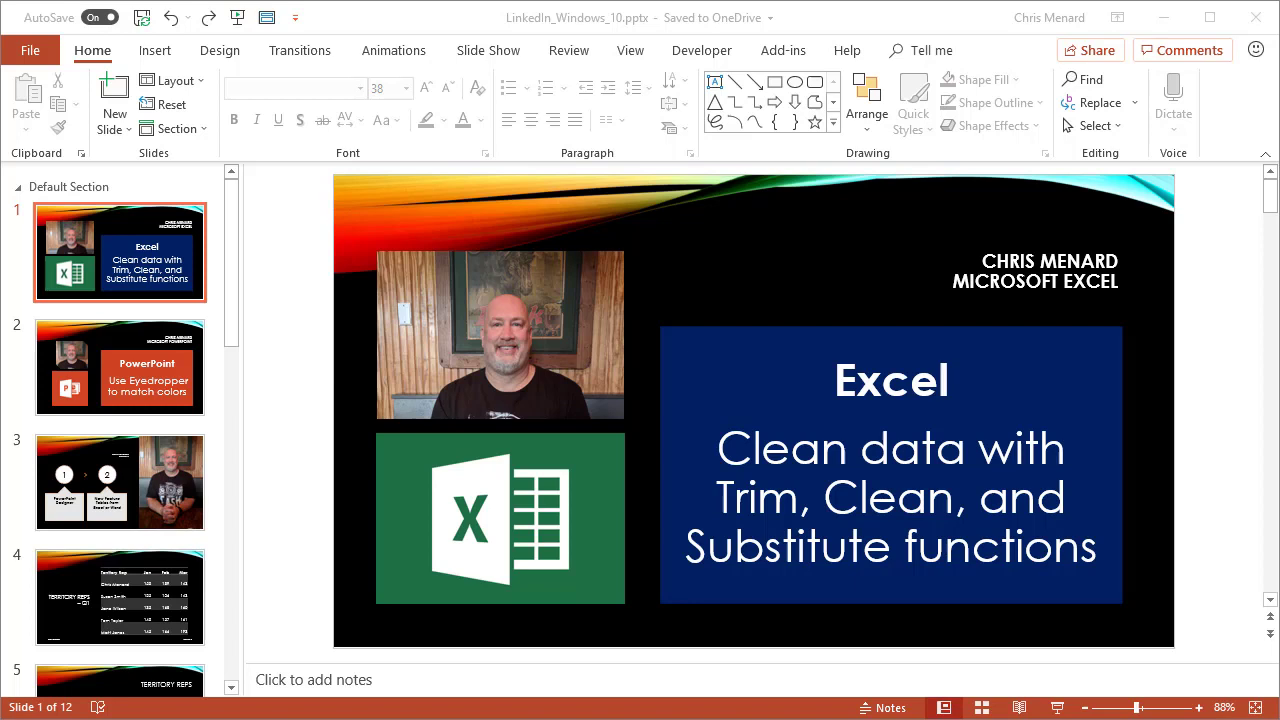
pyautogui.moveTo(784, 376)
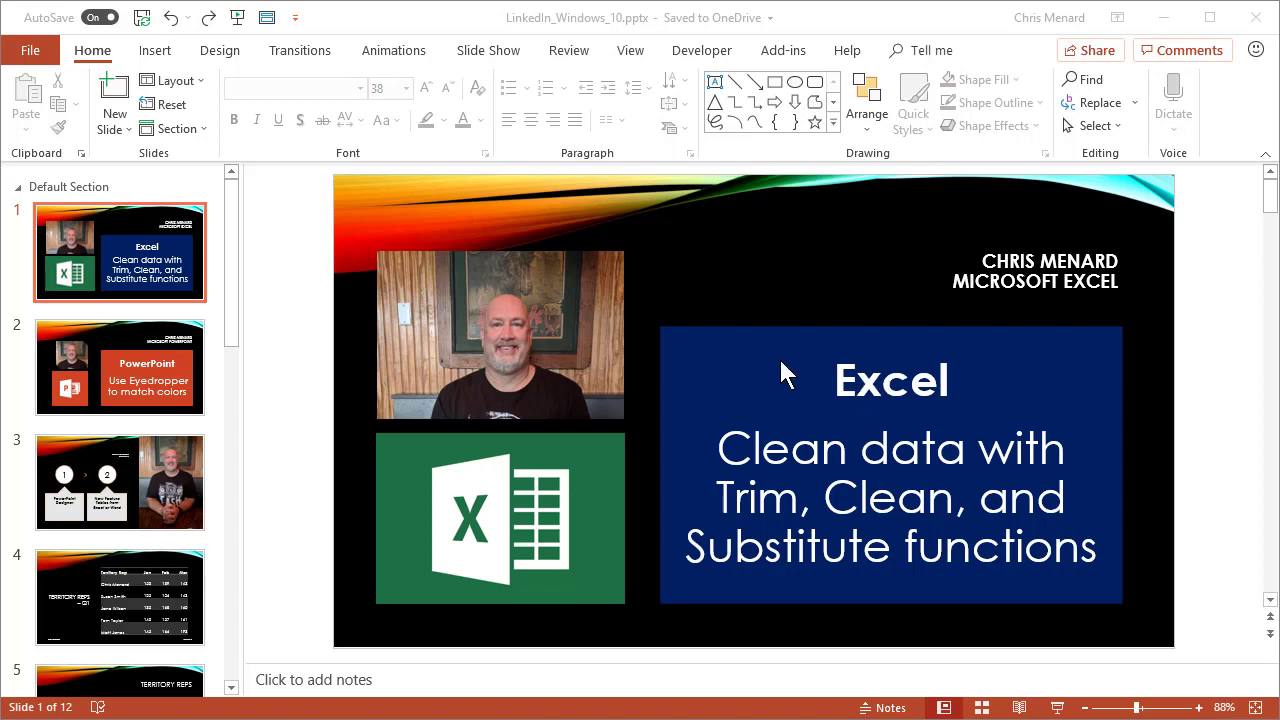
pyautogui.moveTo(772, 388)
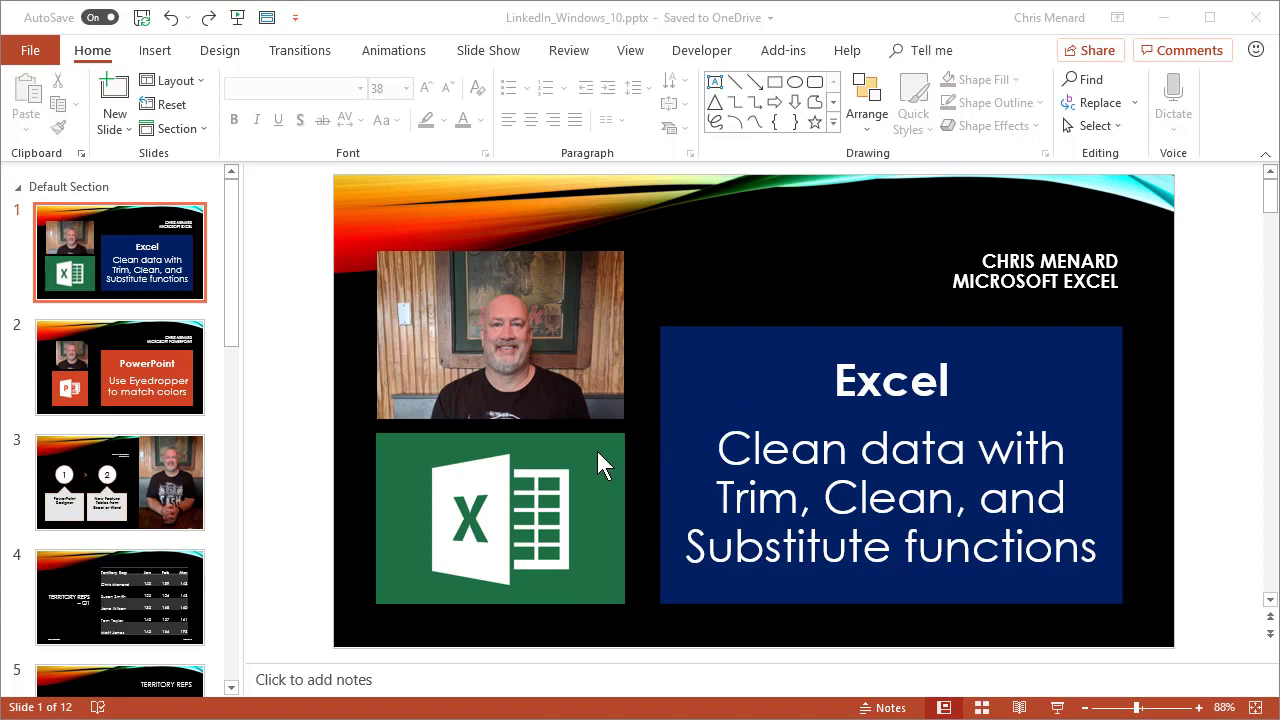
pyautogui.moveTo(696, 410)
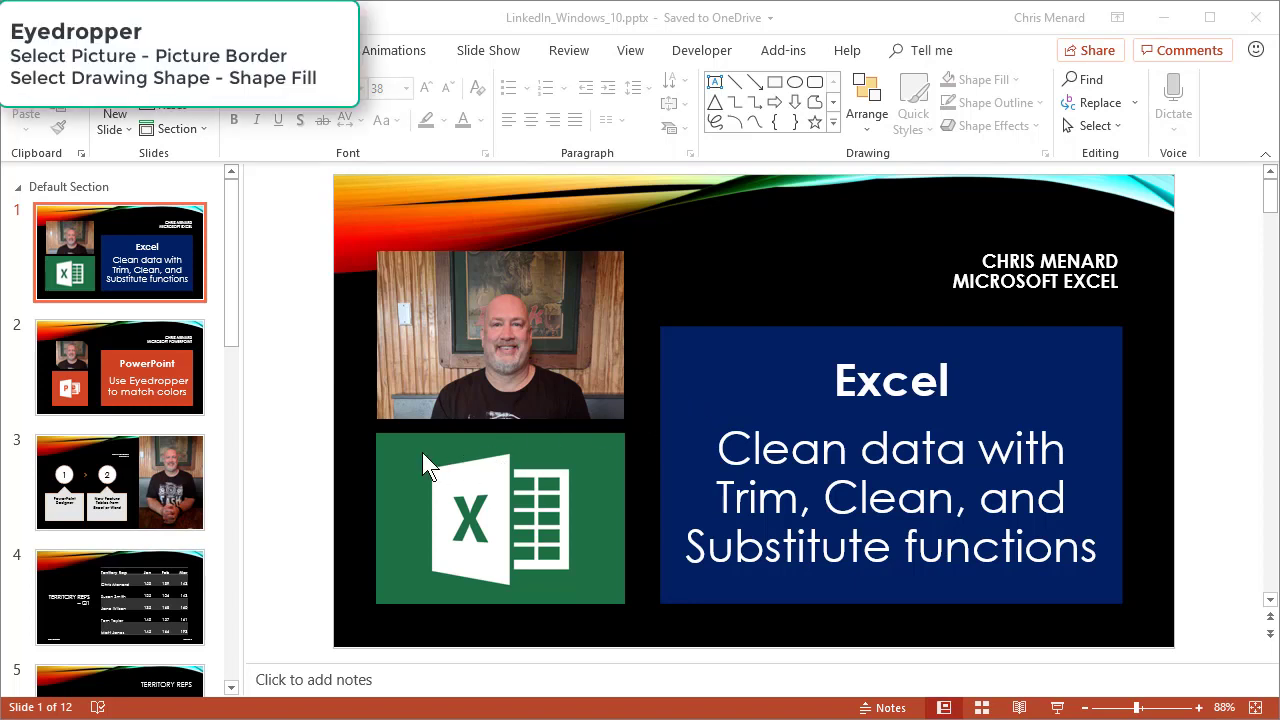
# Step: Fill the Excel title SmartArt box with the logo's green via Shape Fill eyedropper
pyautogui.click(500, 516)
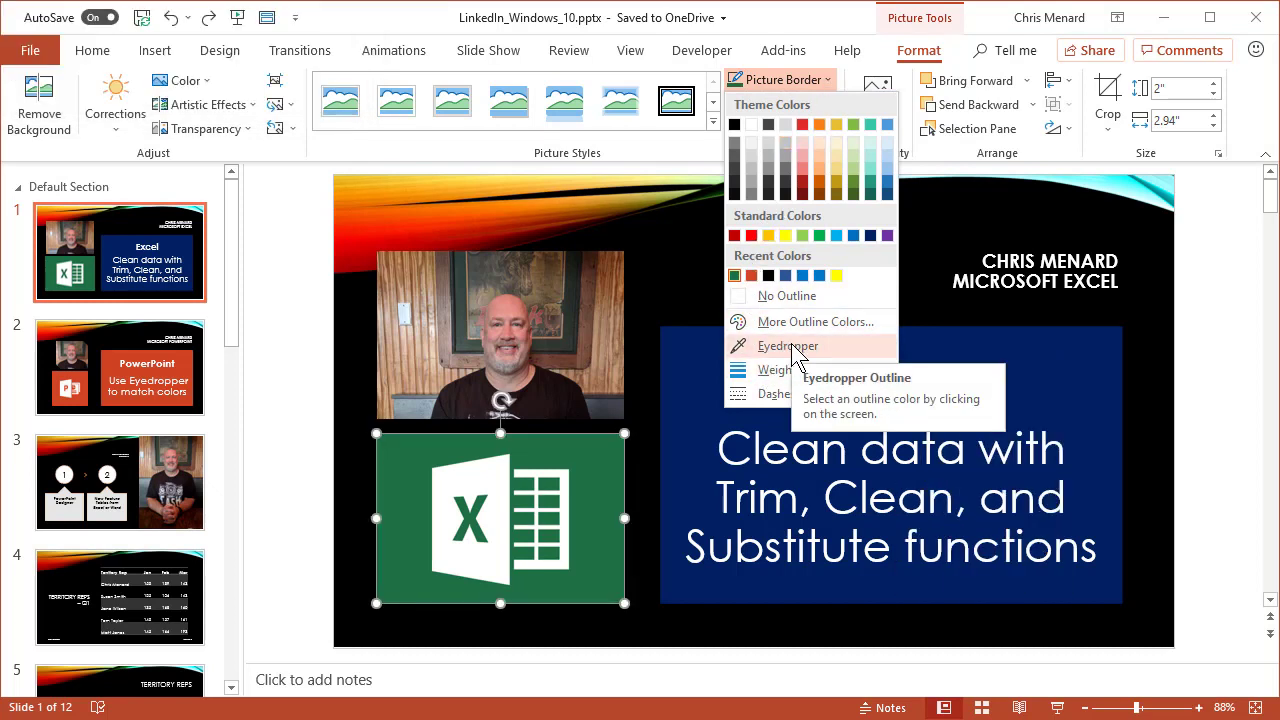
pyautogui.click(788, 344)
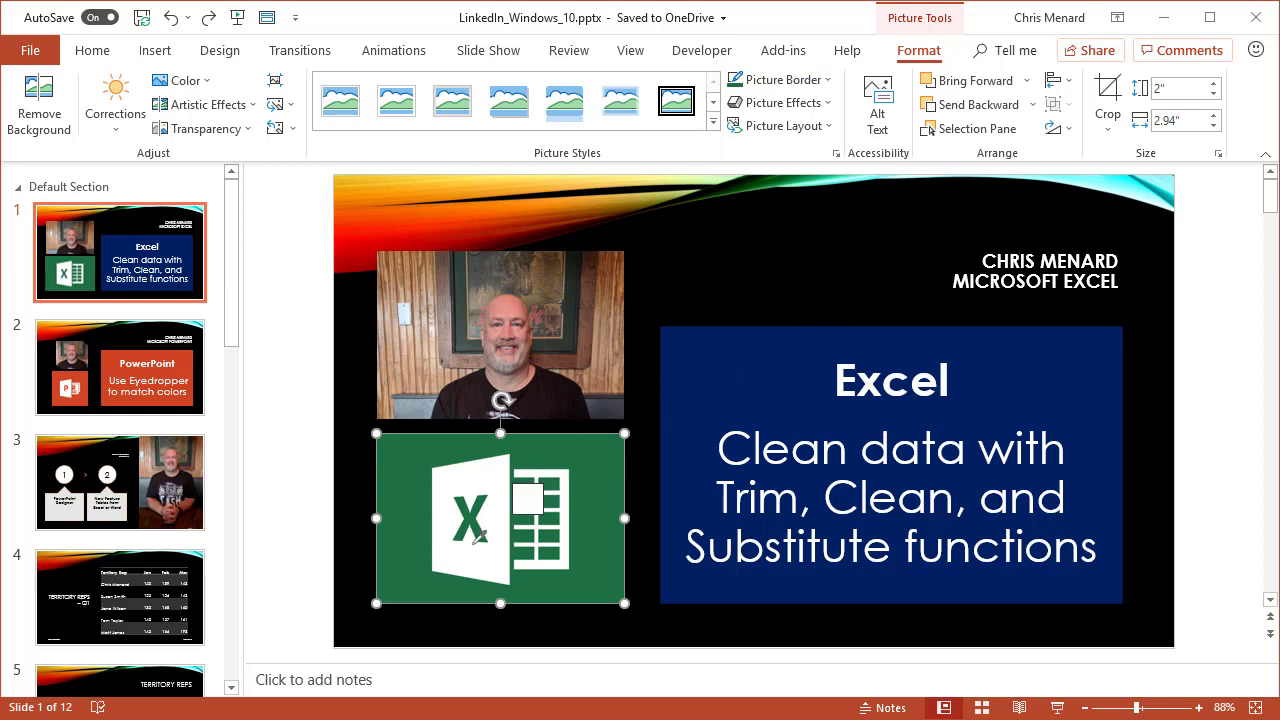
pyautogui.moveTo(476, 524)
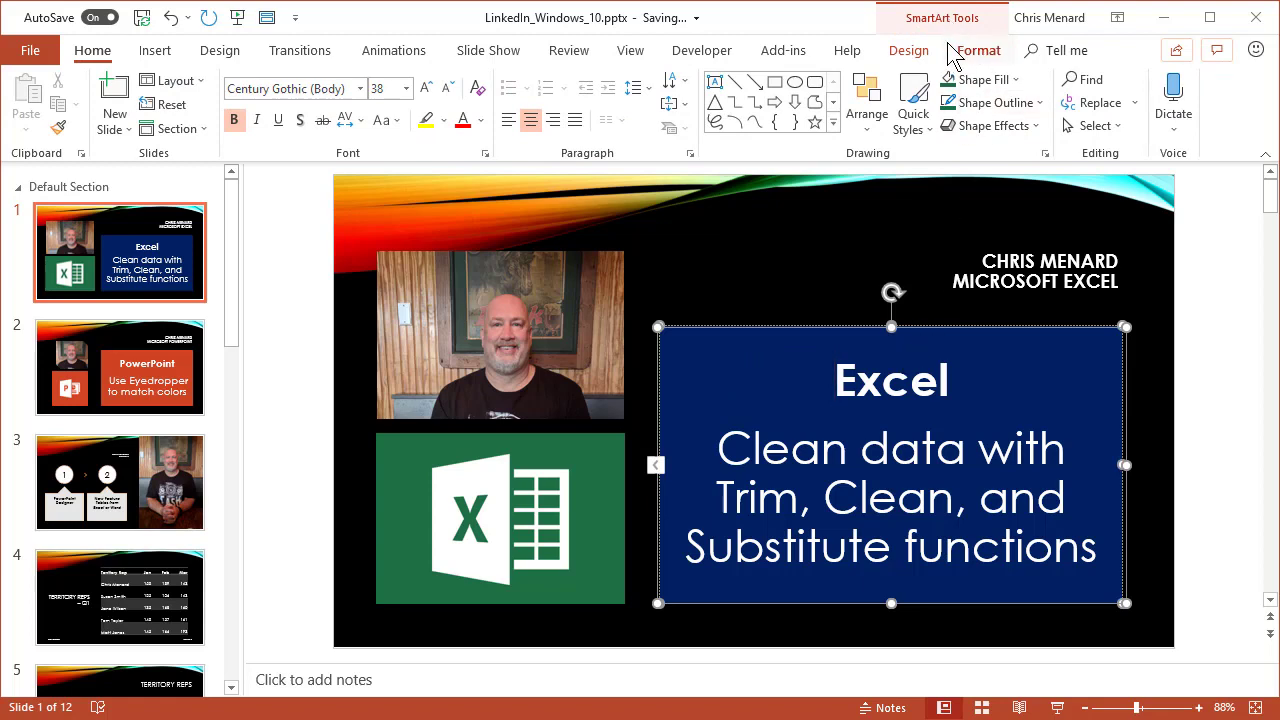
pyautogui.click(978, 50)
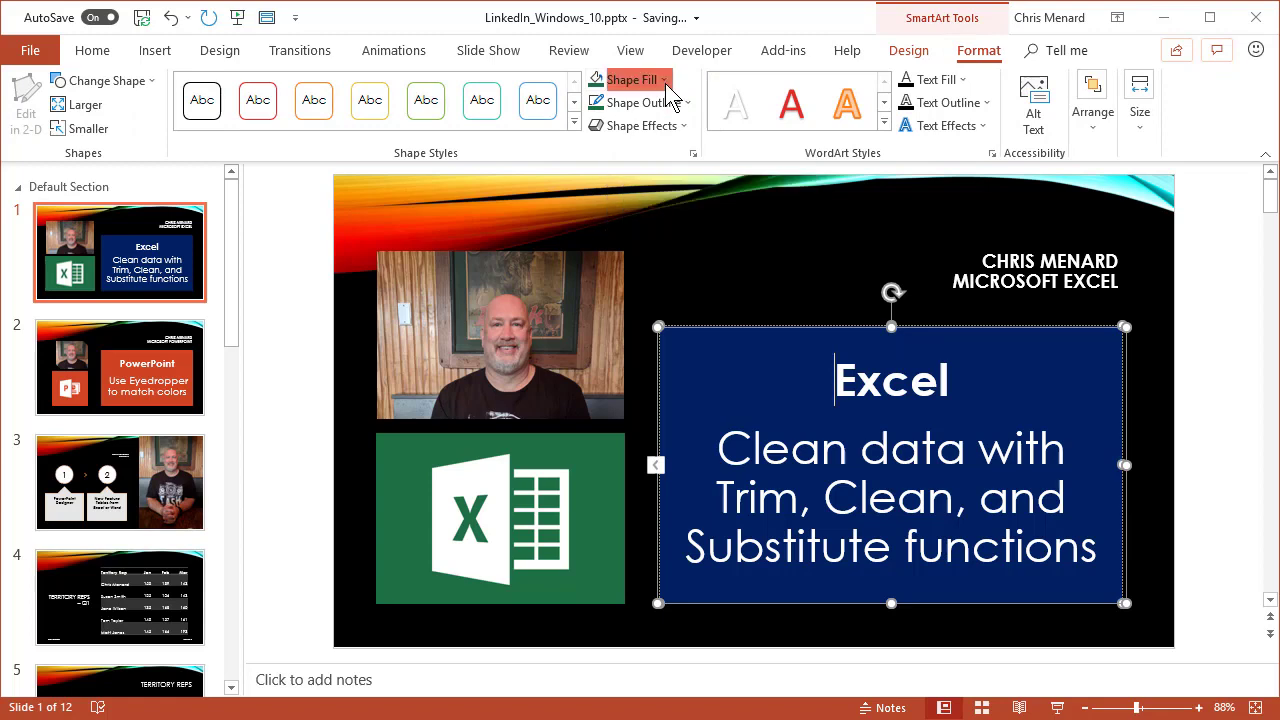
pyautogui.click(664, 80)
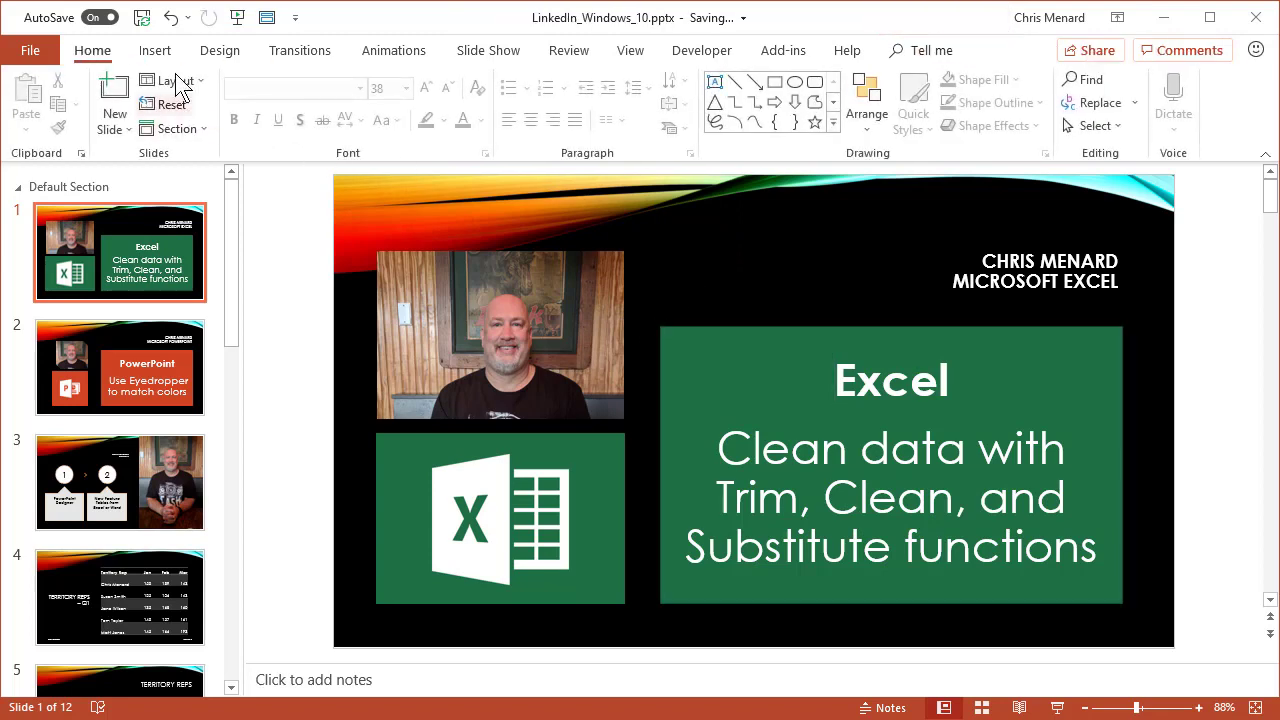
# Step: Insert a rounded rectangle near the top and fill it with the recent green
pyautogui.click(156, 50)
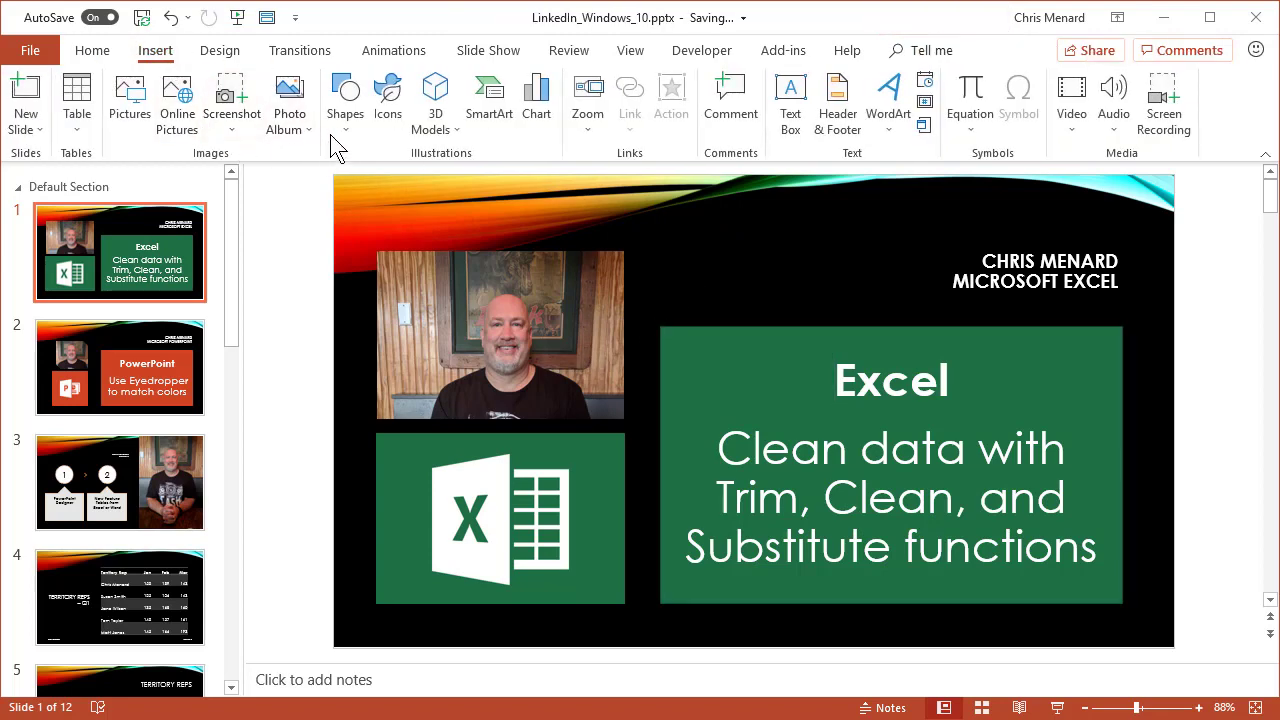
pyautogui.click(344, 100)
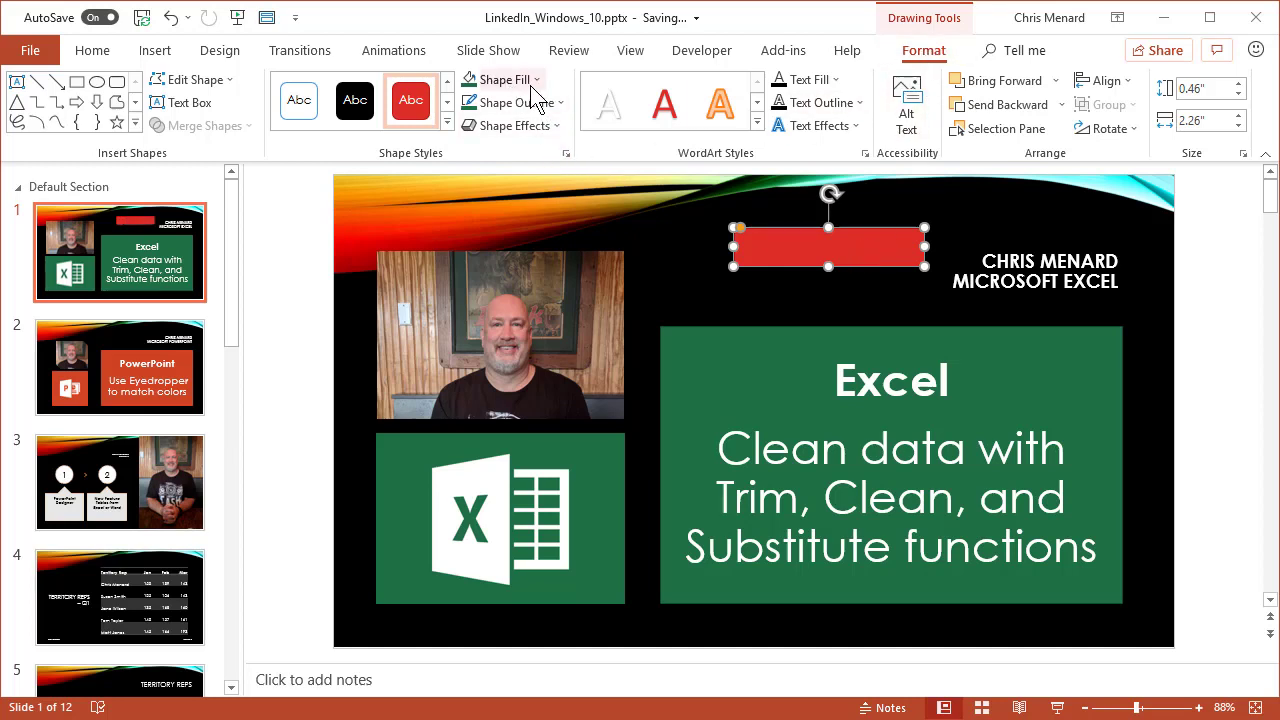
pyautogui.click(500, 80)
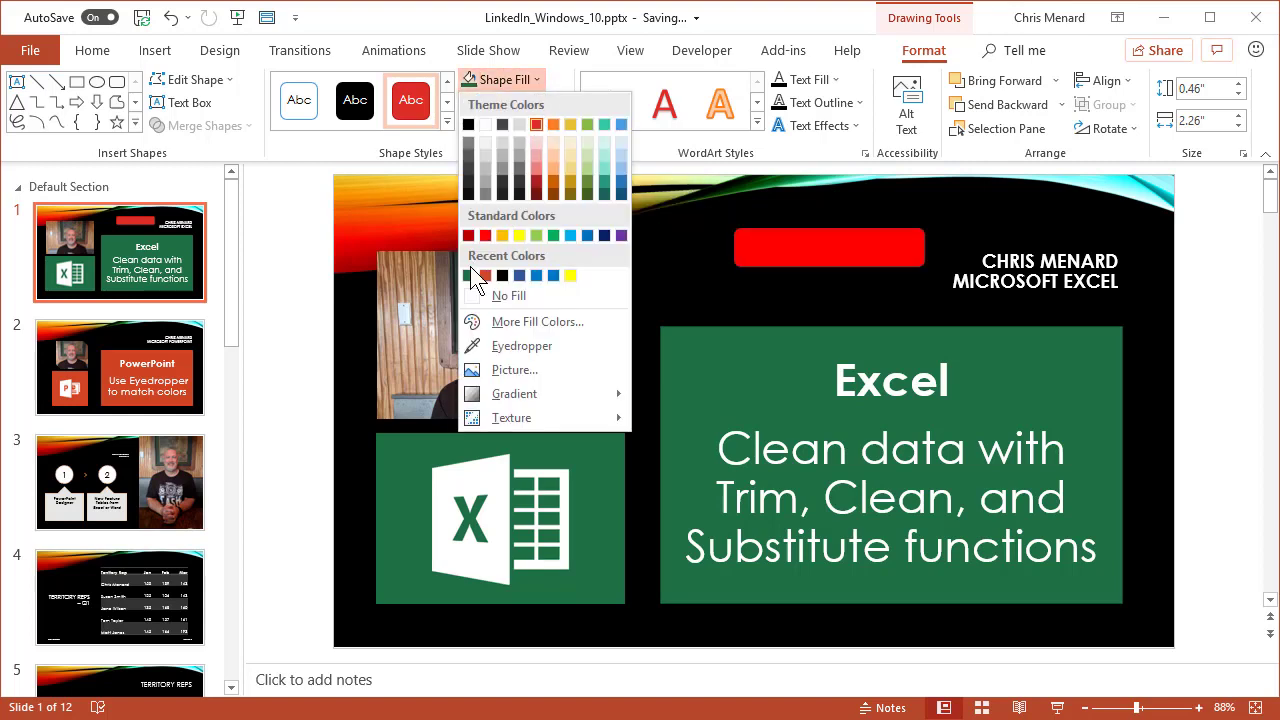
pyautogui.click(472, 276)
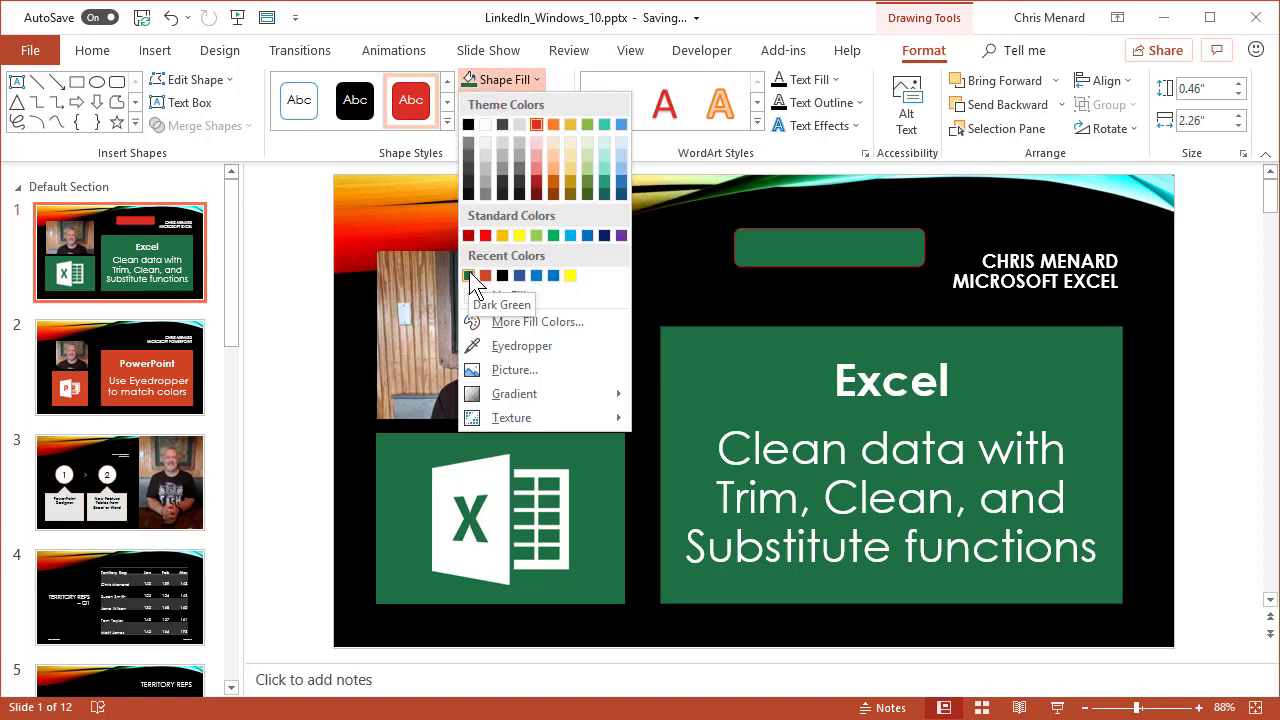
pyautogui.click(684, 284)
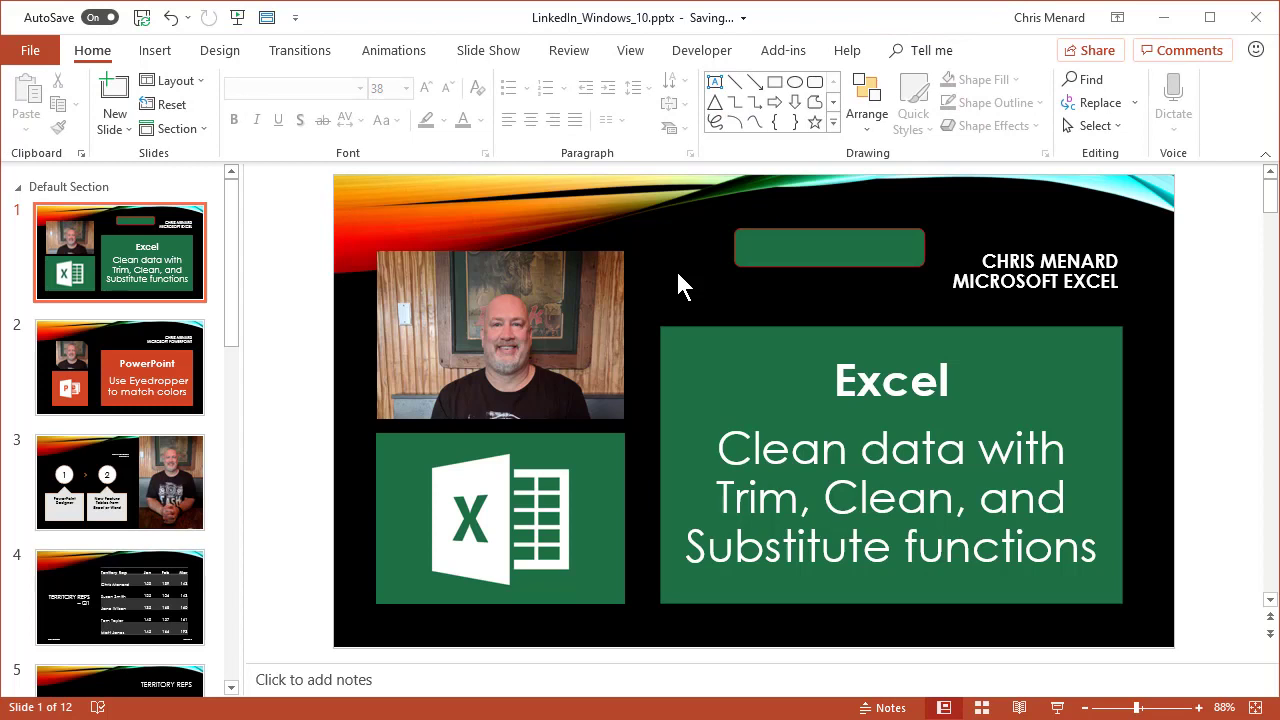